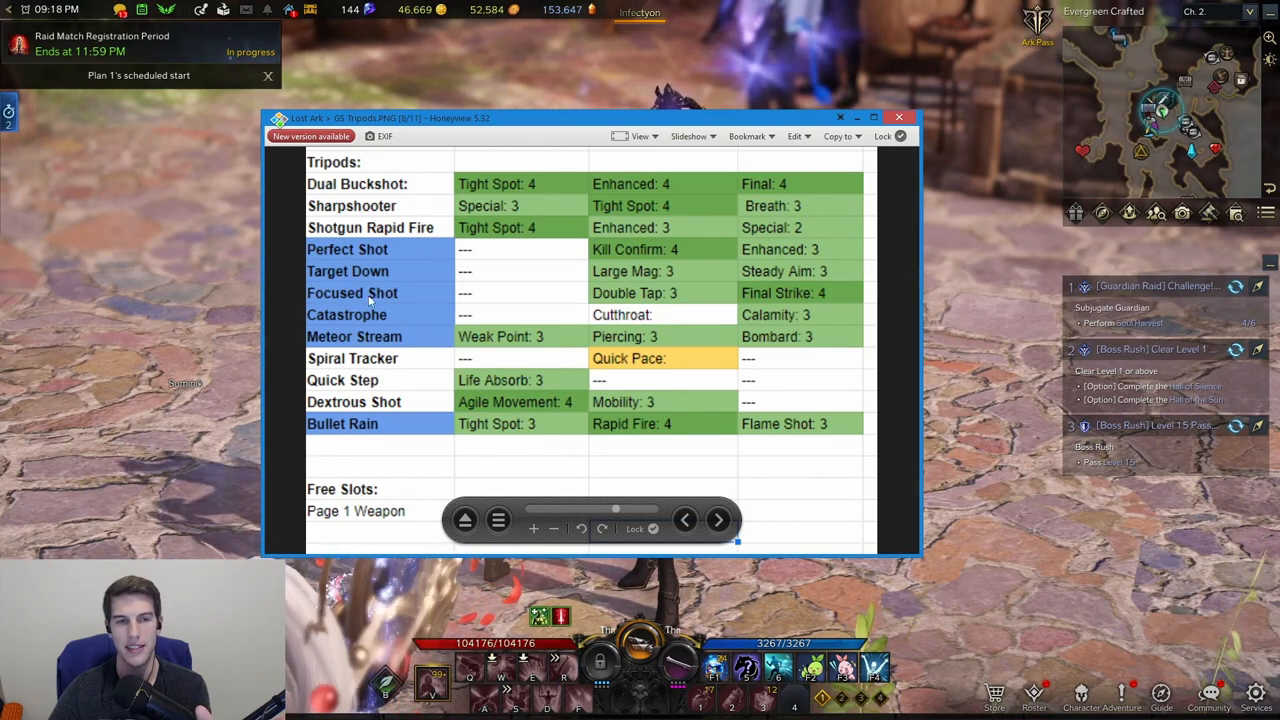
pyautogui.moveTo(432, 258)
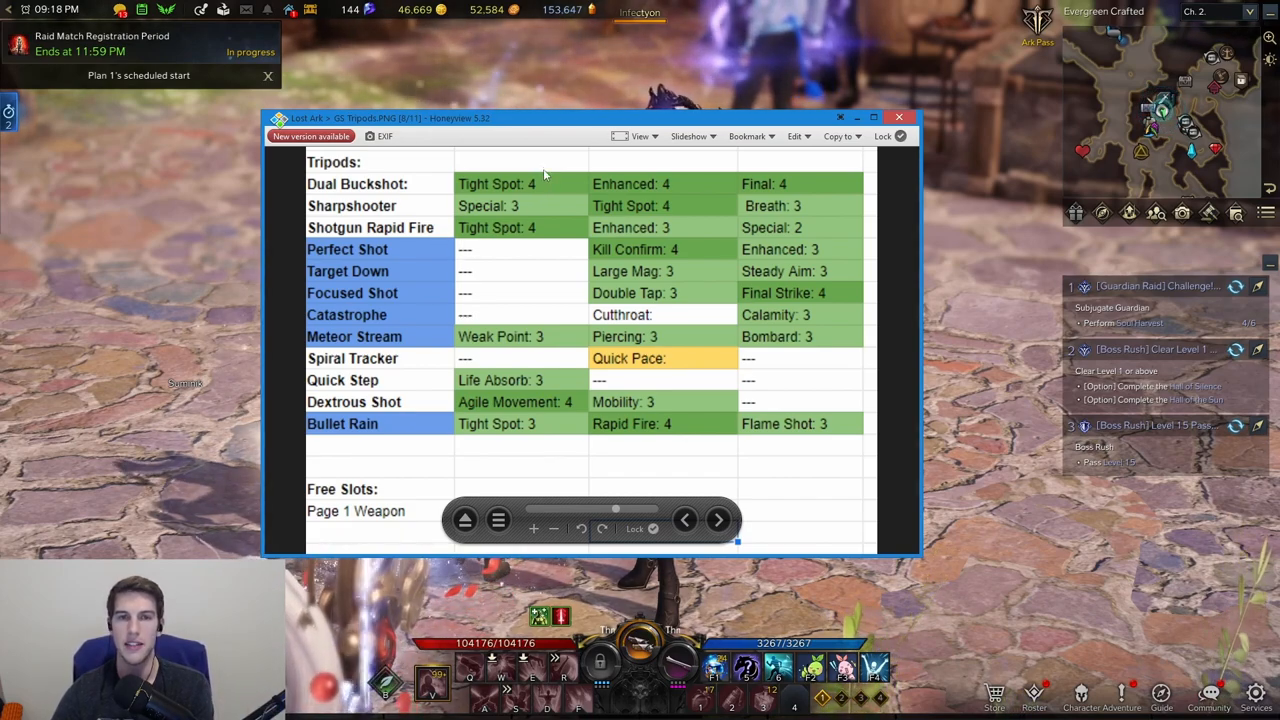
pyautogui.moveTo(635, 262)
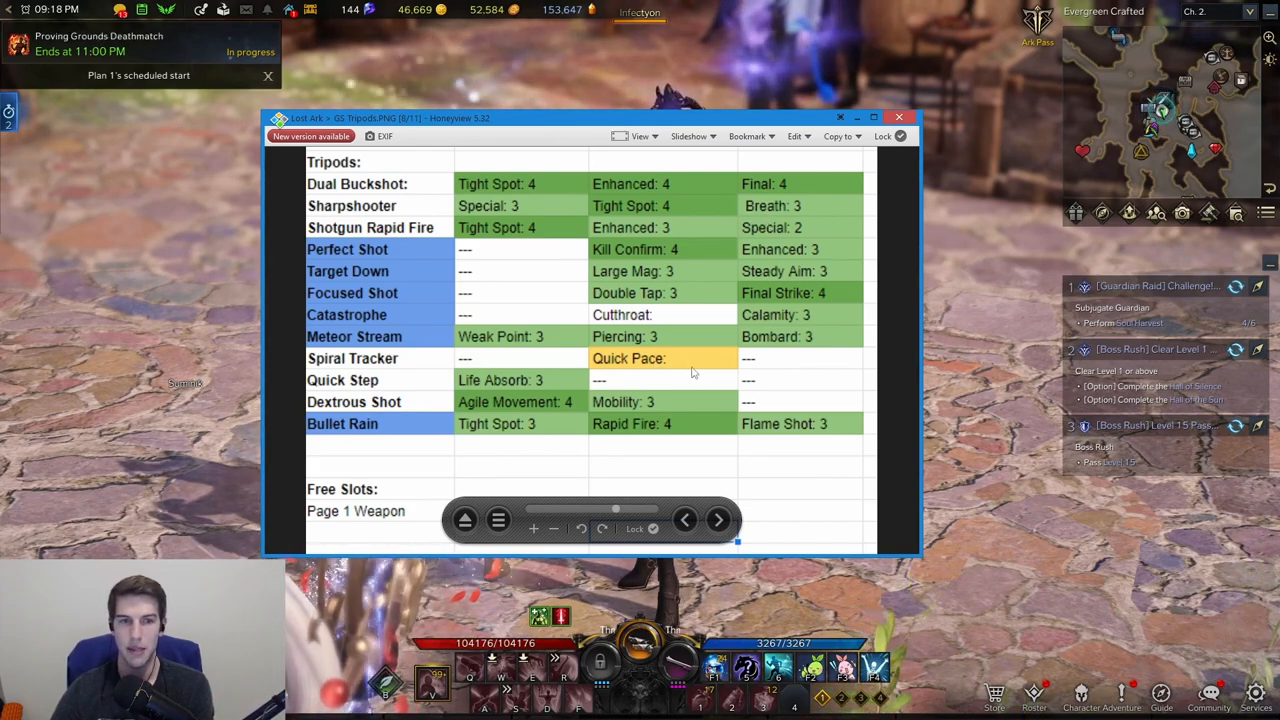
pyautogui.moveTo(668, 363)
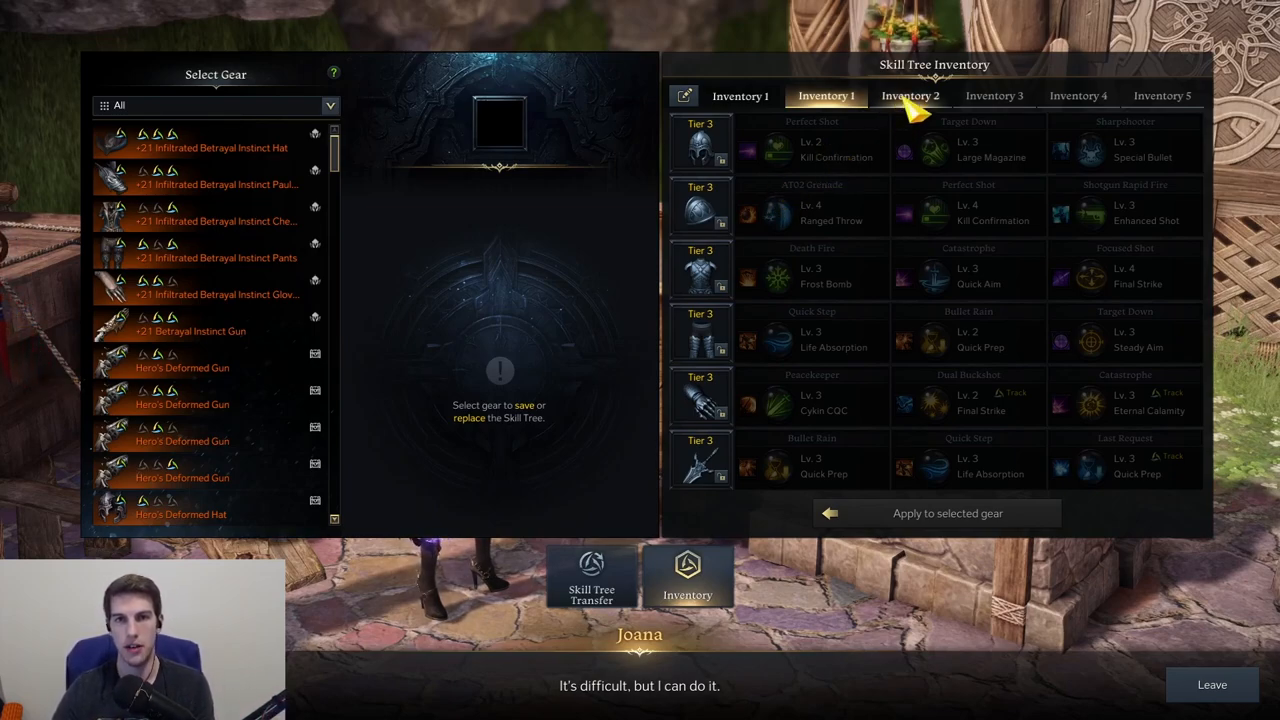
# Flip between saved skill tree pages four, two, and back to one.
pyautogui.click(1078, 95)
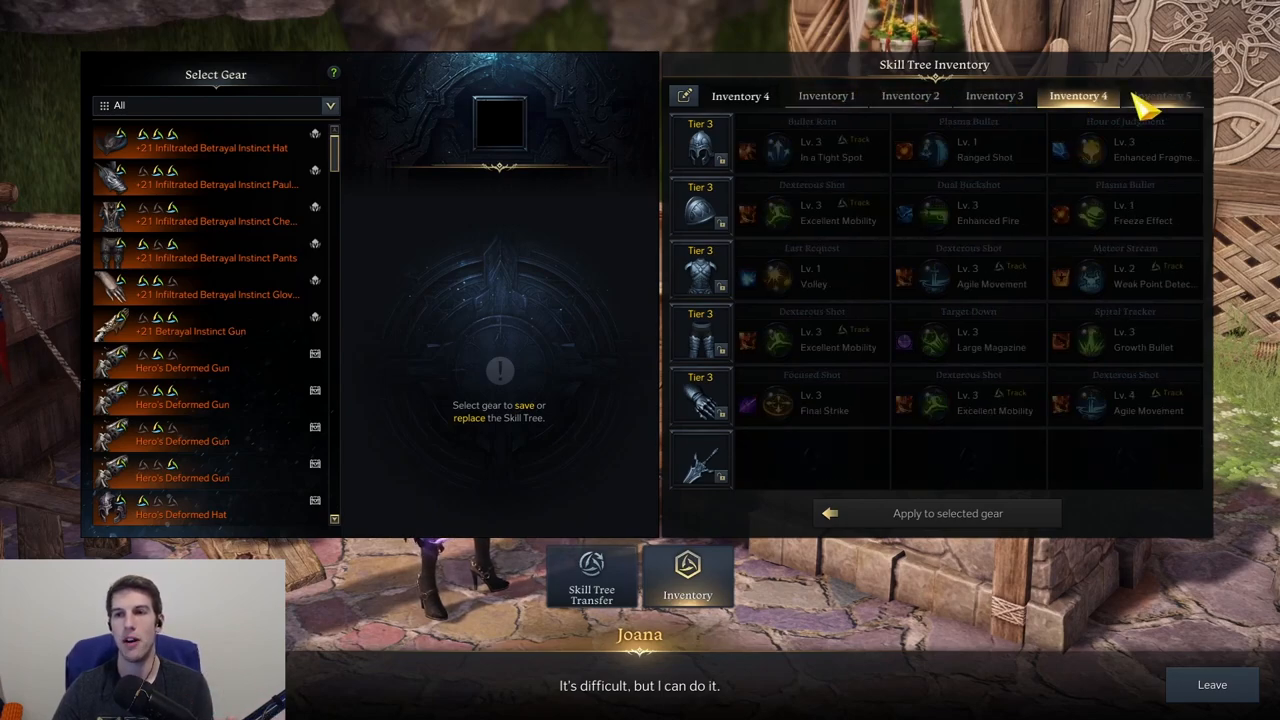
pyautogui.click(910, 95)
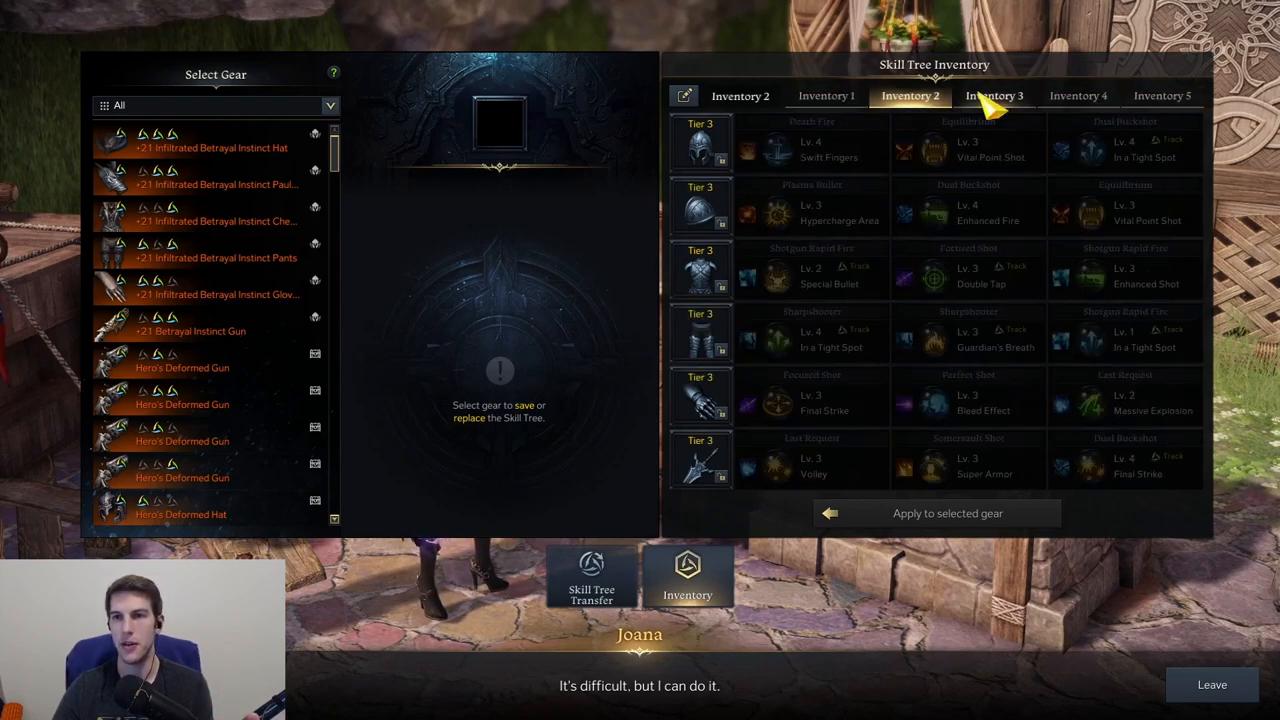
pyautogui.click(1078, 95)
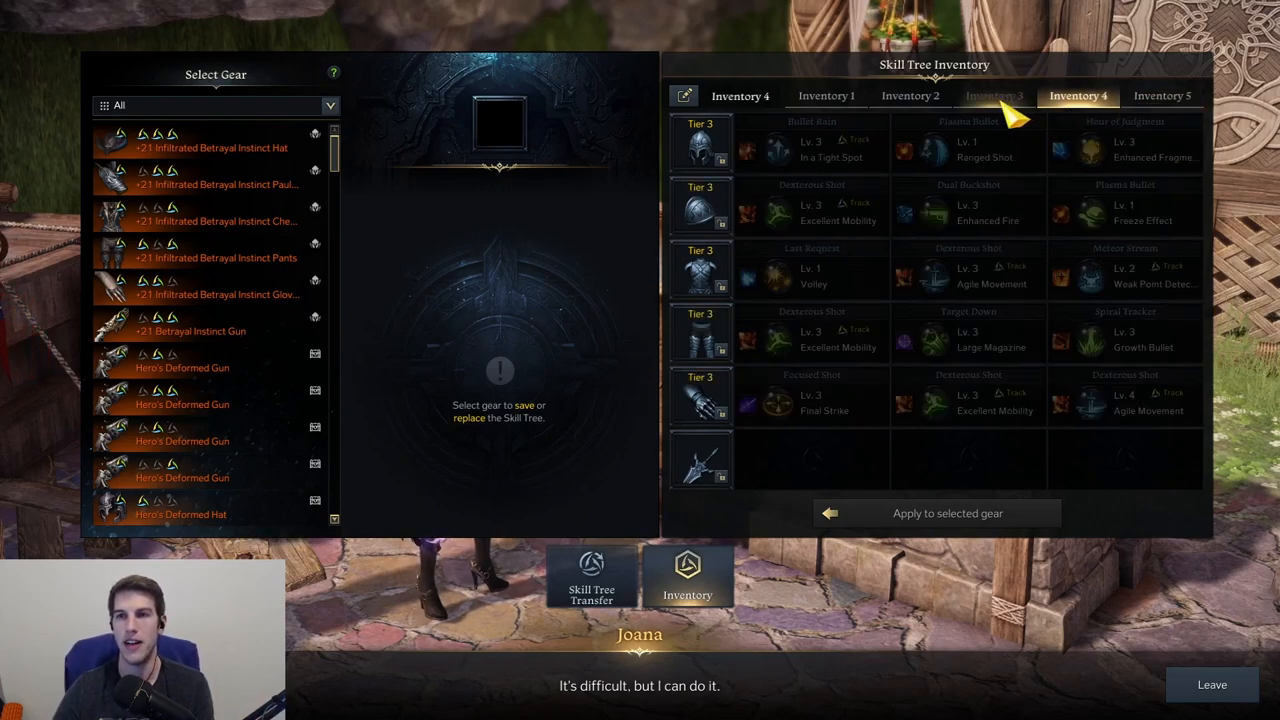
pyautogui.click(825, 95)
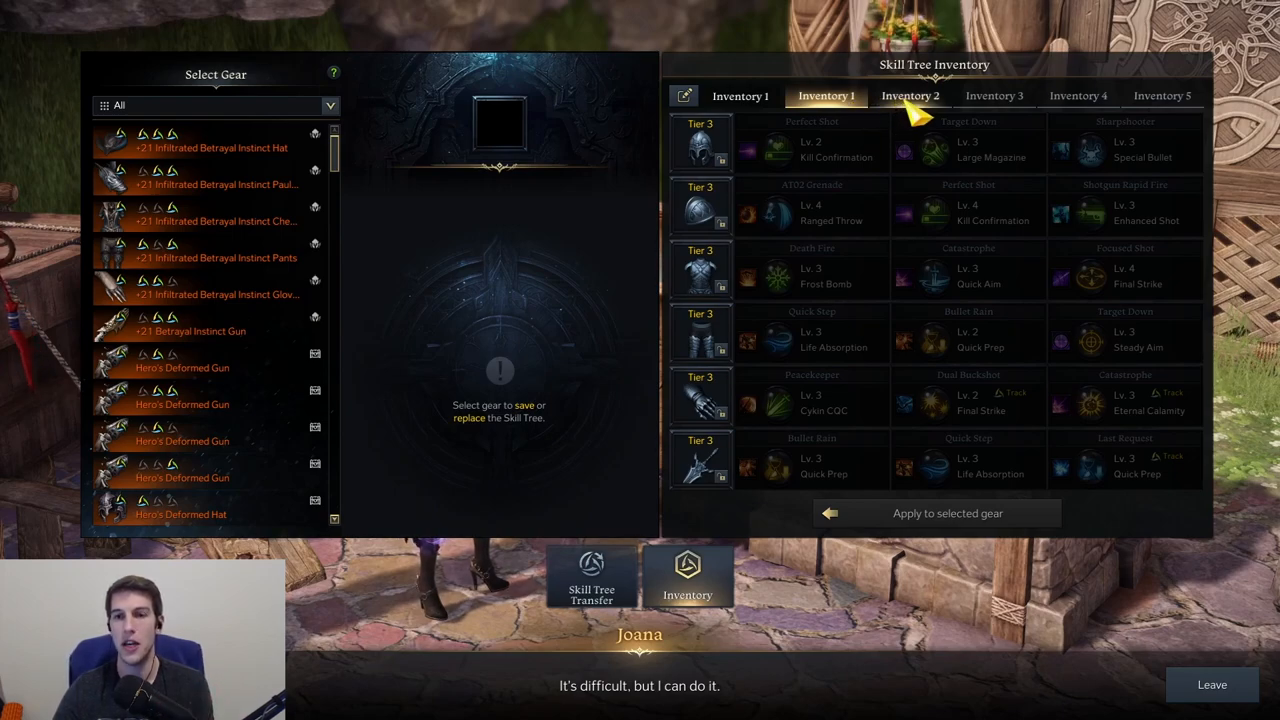
pyautogui.moveTo(920, 145)
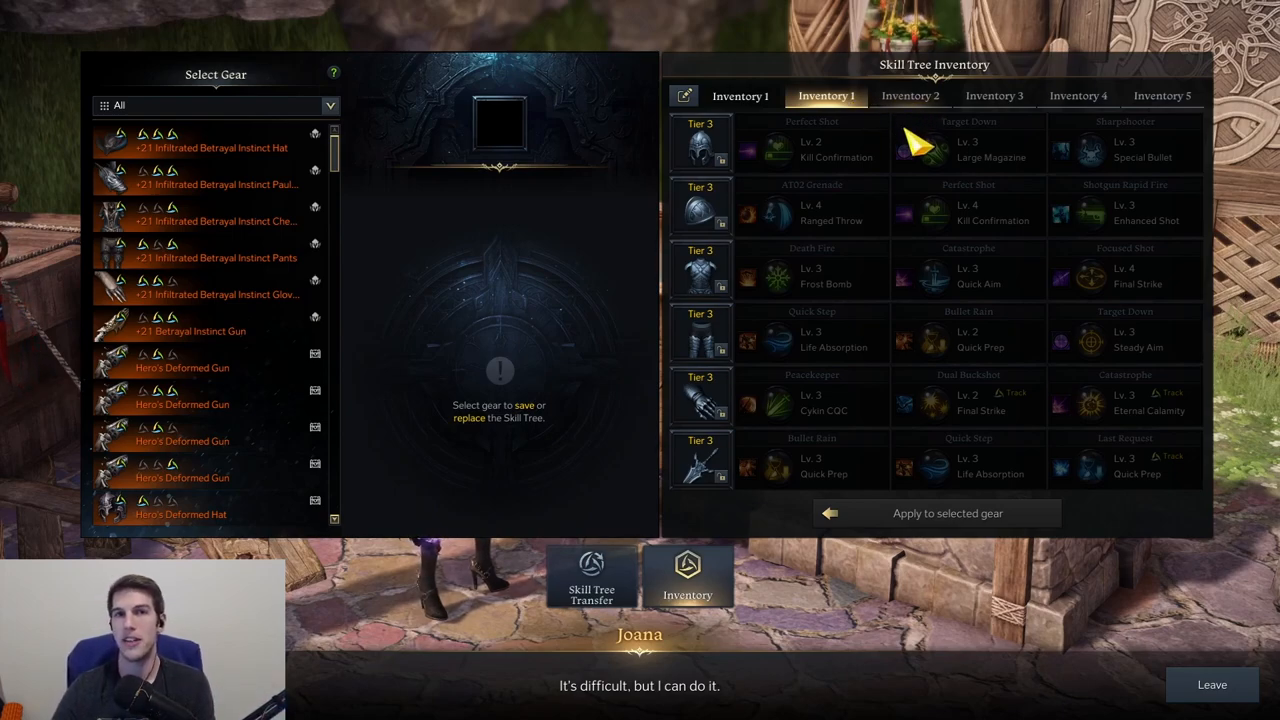
pyautogui.moveTo(940, 190)
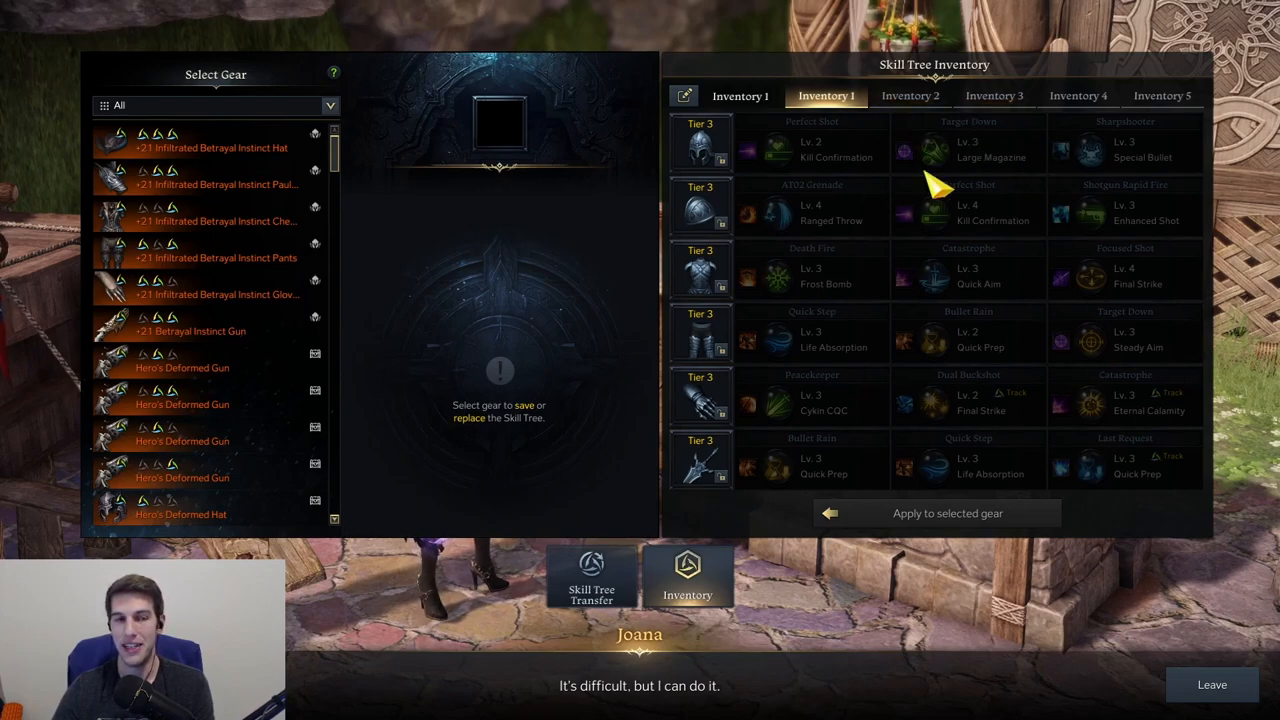
# Select the +21 Infiltrated Betrayal Instinct Hat and compare its tripods on pages four, five and one.
pyautogui.click(207, 143)
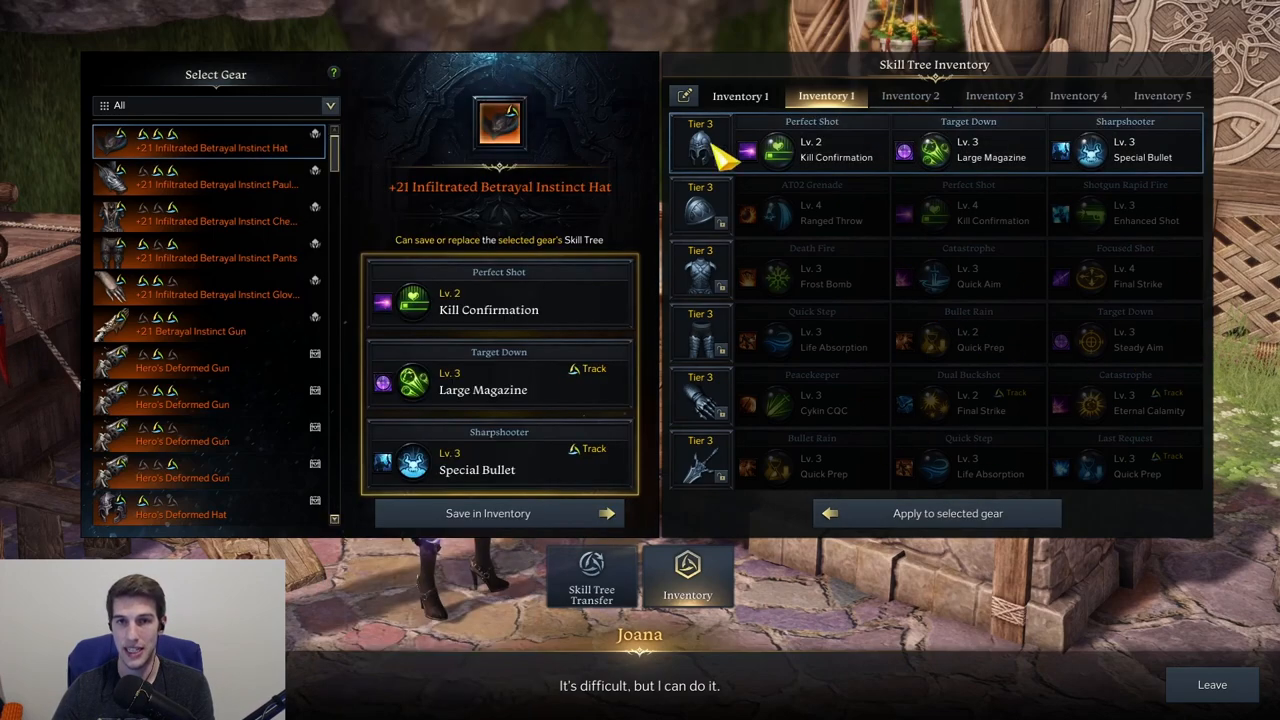
pyautogui.click(1078, 95)
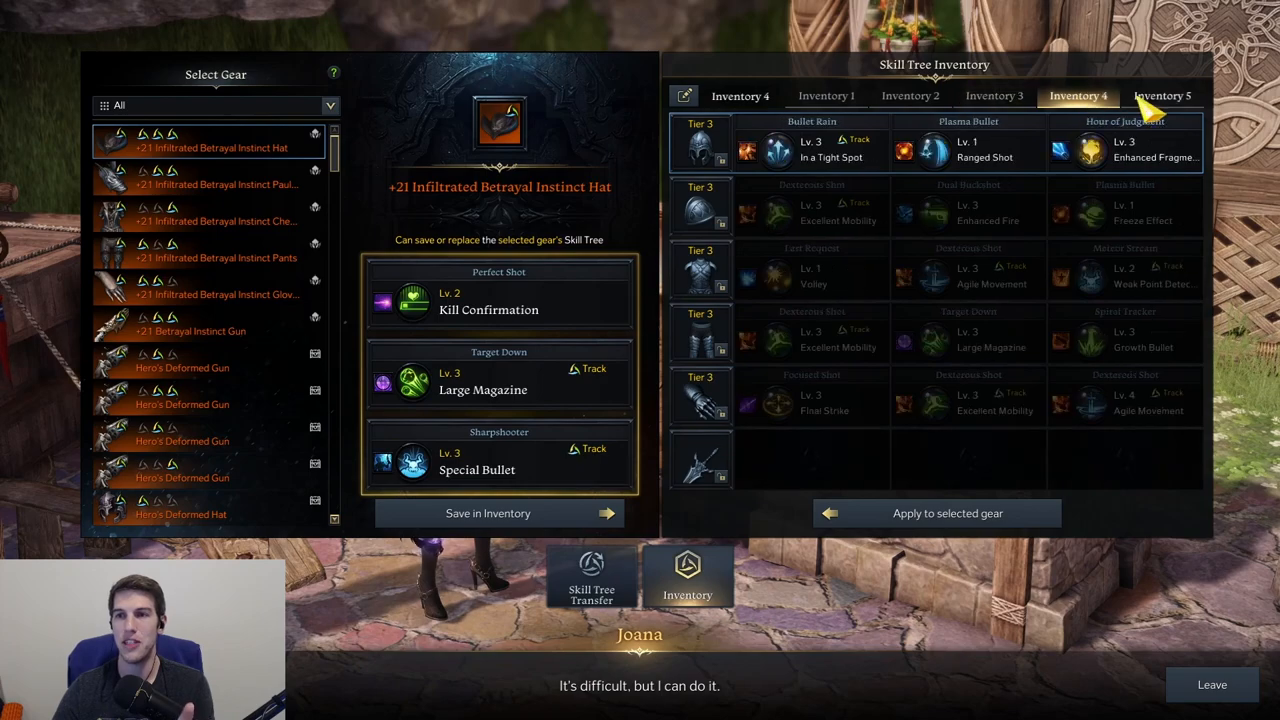
pyautogui.click(1163, 95)
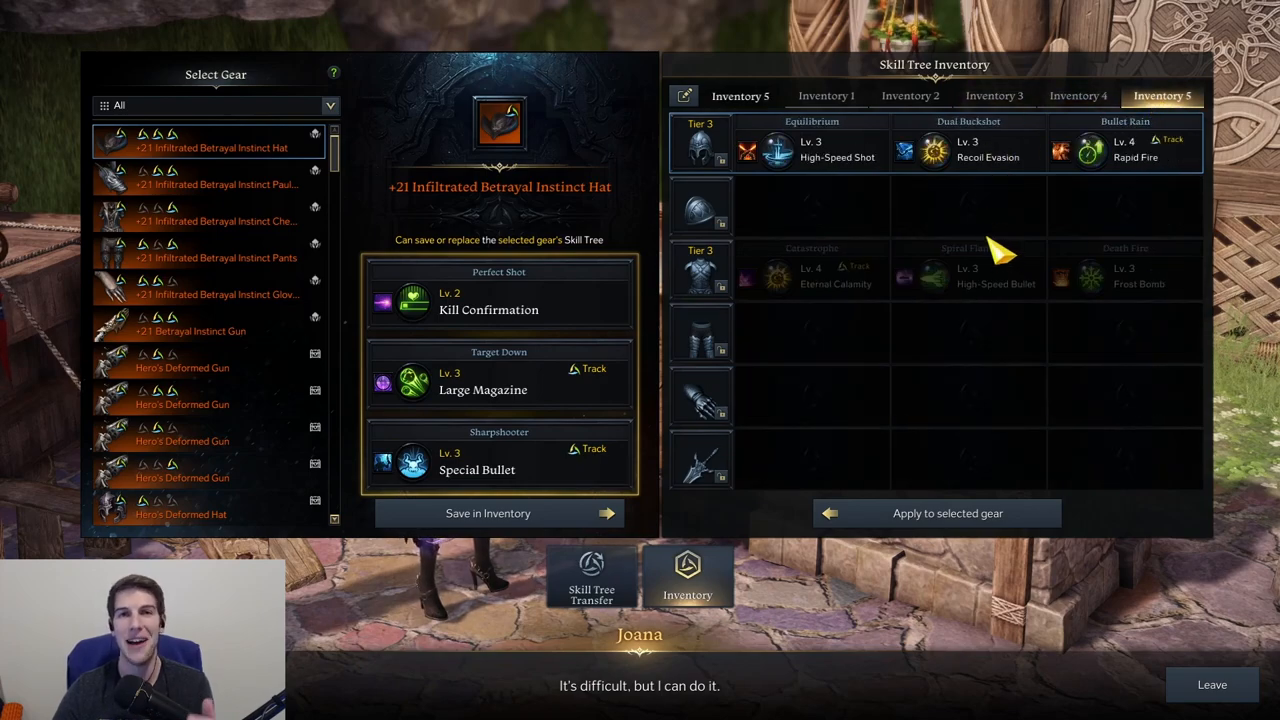
pyautogui.moveTo(1000, 285)
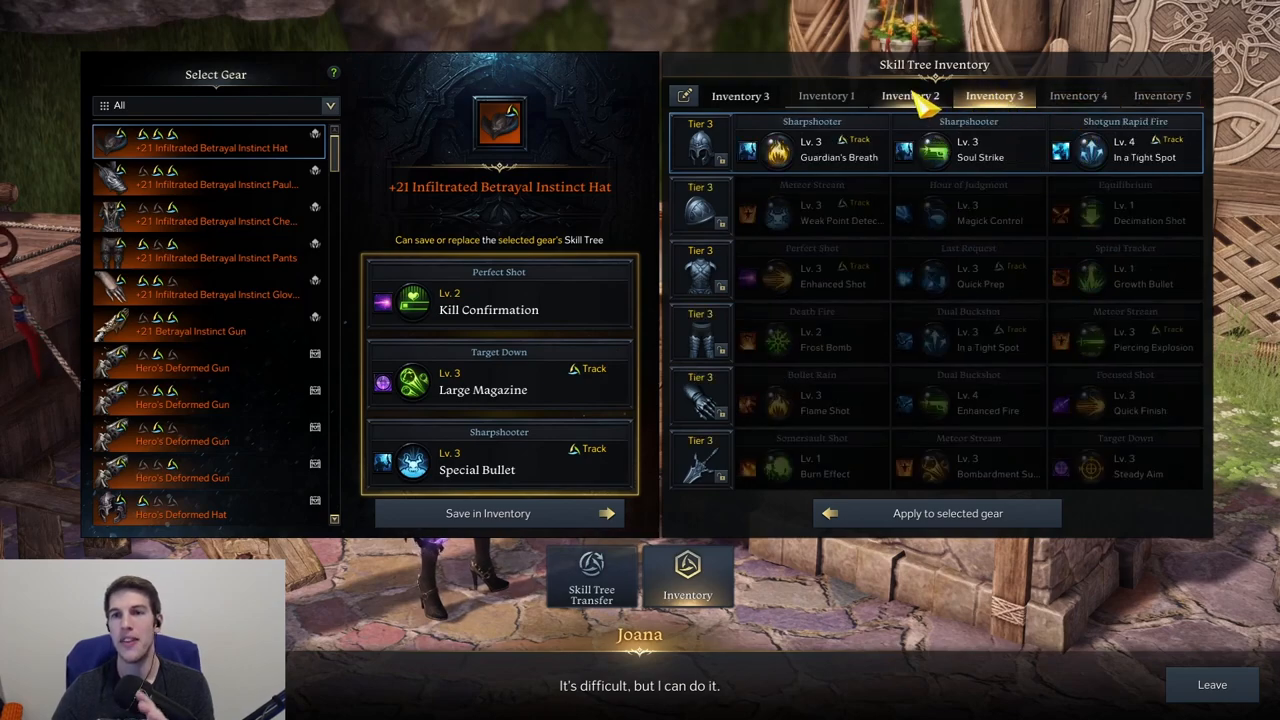
pyautogui.click(826, 95)
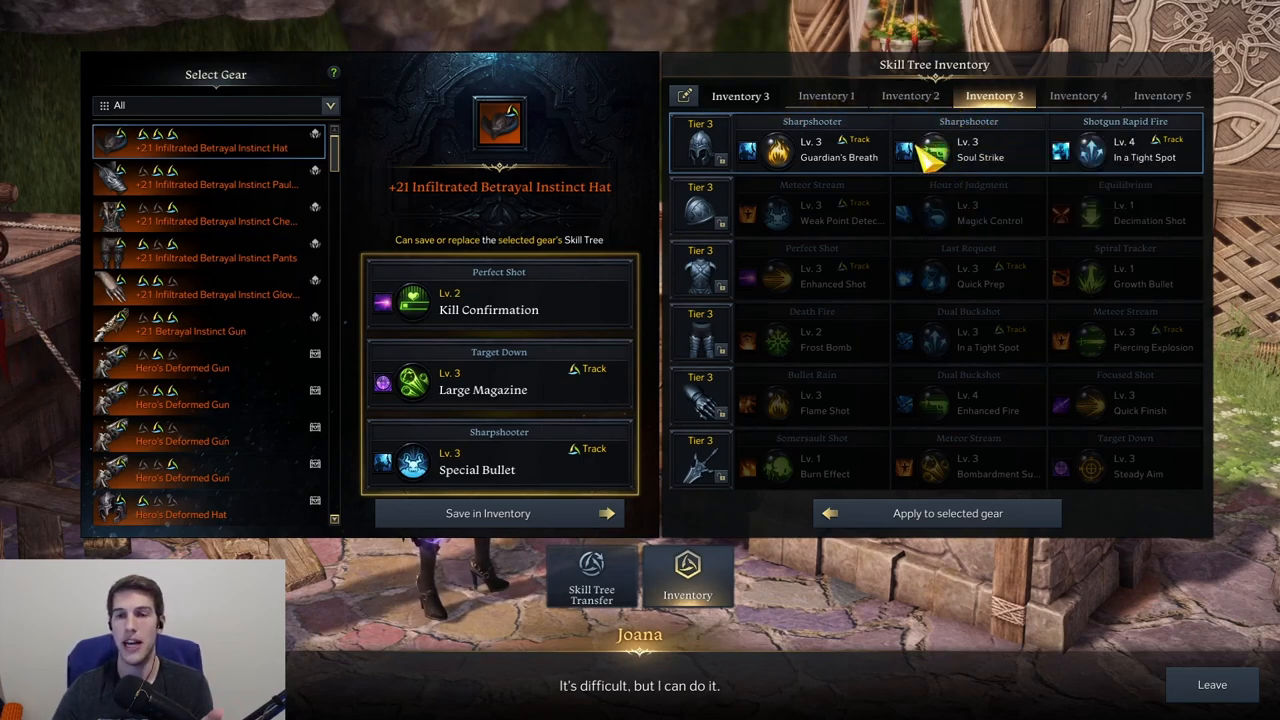
pyautogui.click(825, 95)
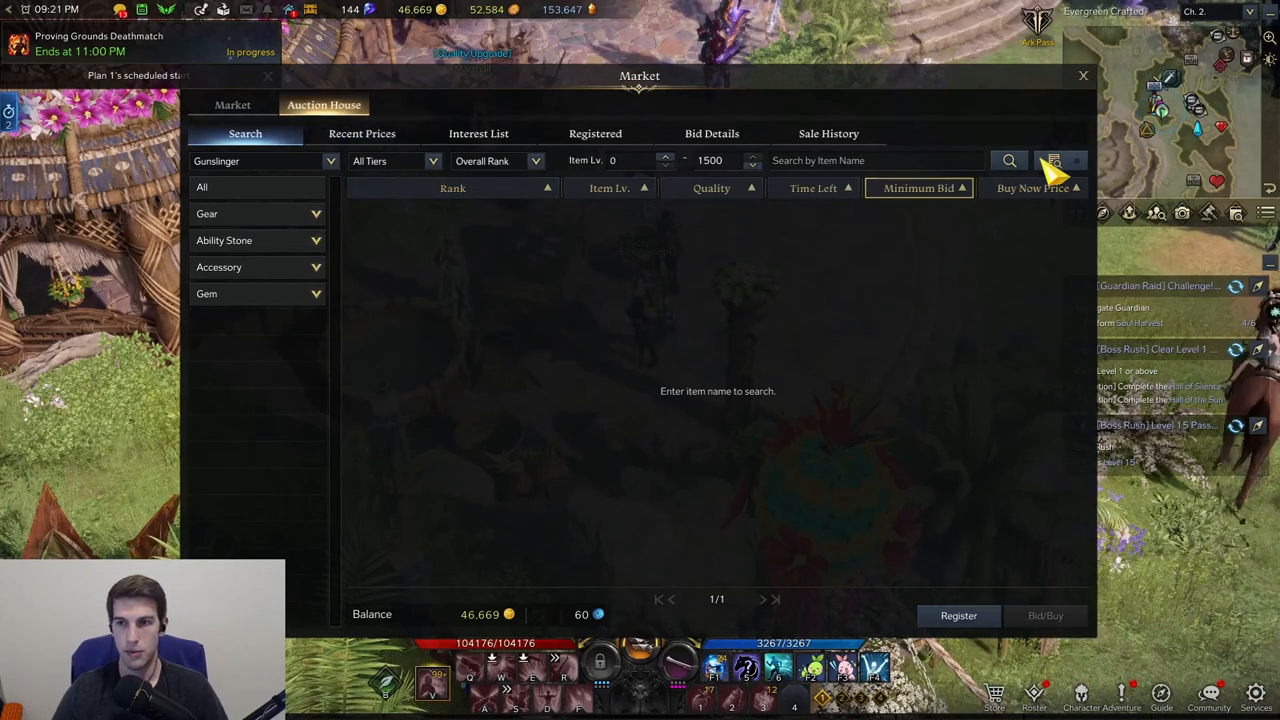
# Run an advanced search for Gear - Helm items with Perfect Shot's Enhanced Shot tripod.
pyautogui.click(1062, 160)
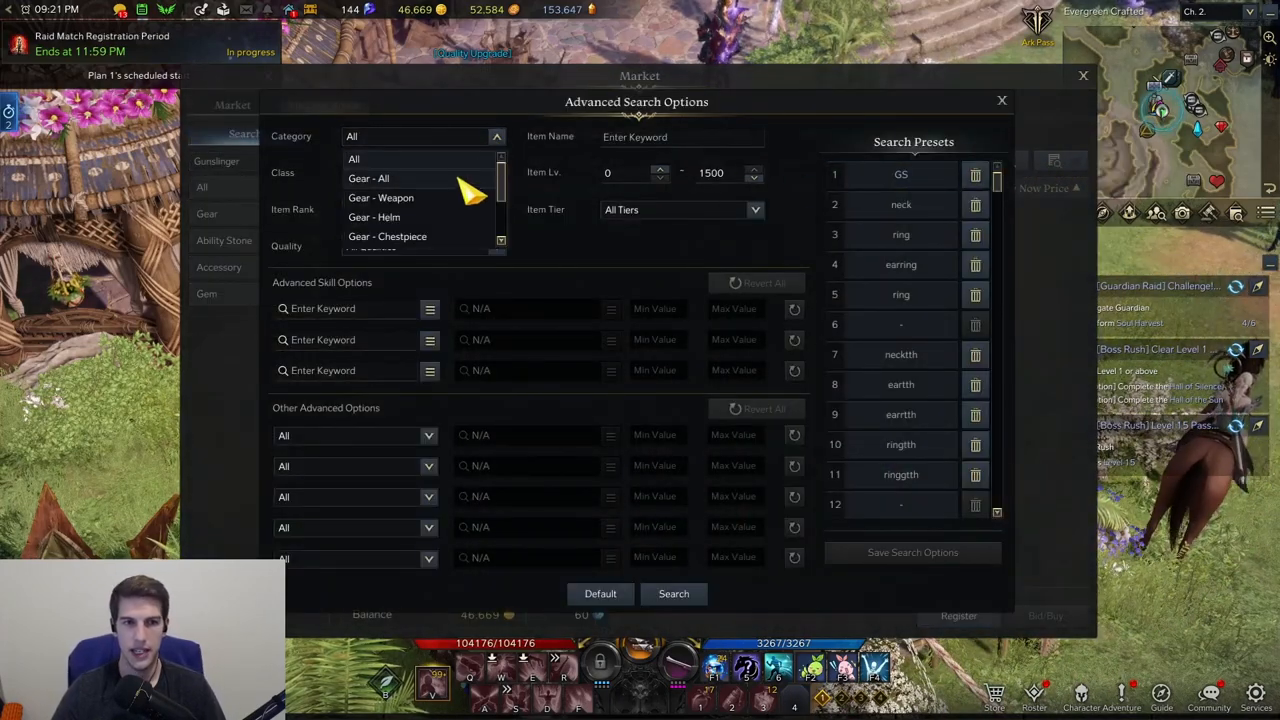
pyautogui.click(368, 178)
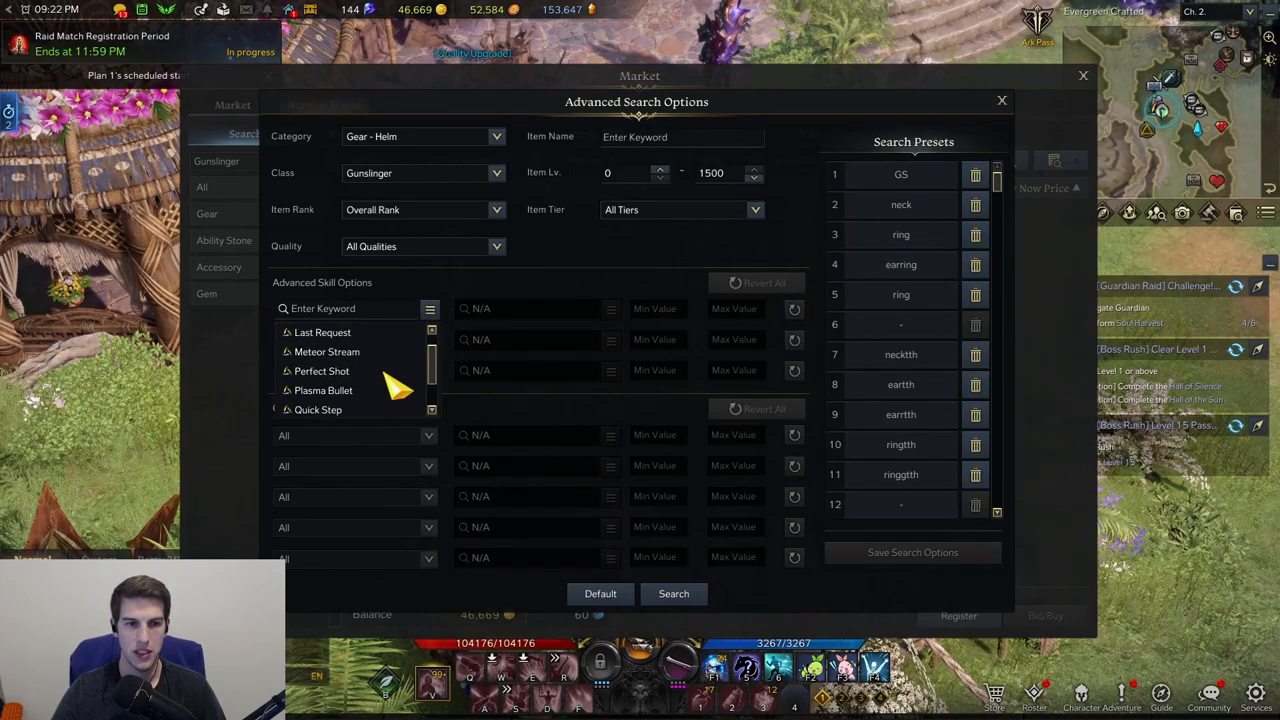
pyautogui.click(321, 371)
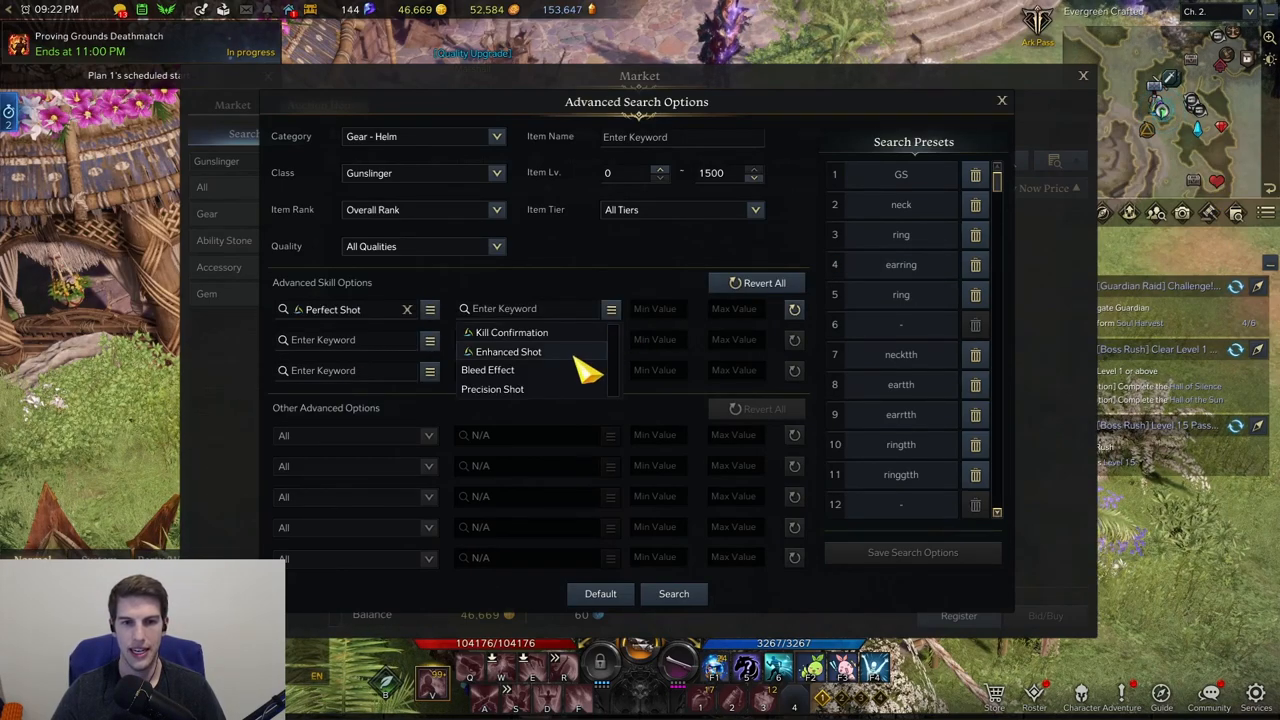
pyautogui.click(508, 351)
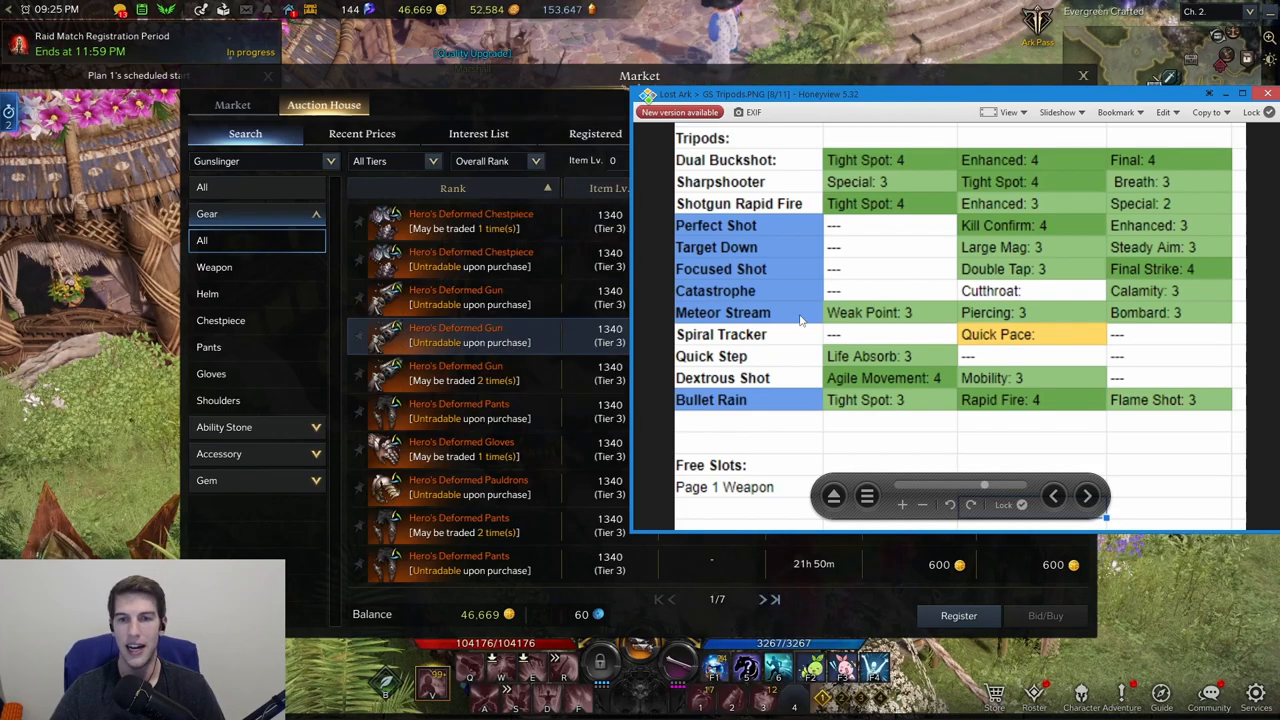
pyautogui.moveTo(908, 381)
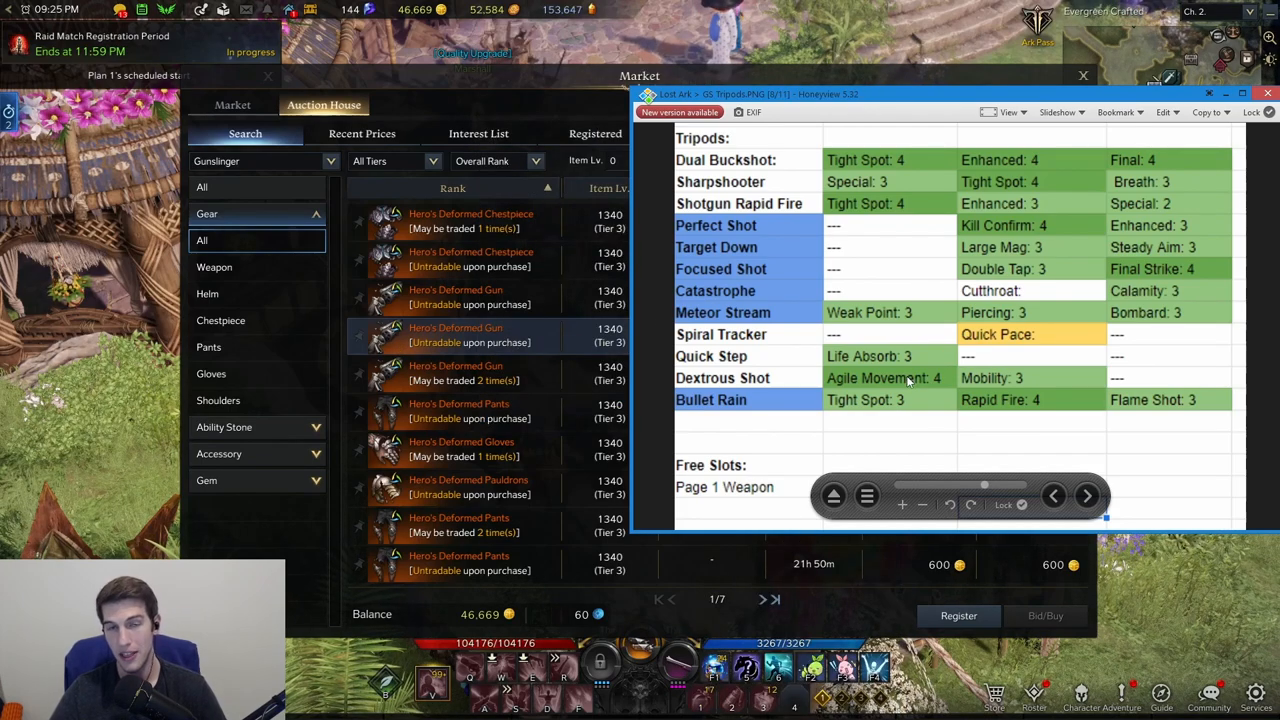
pyautogui.moveTo(768, 382)
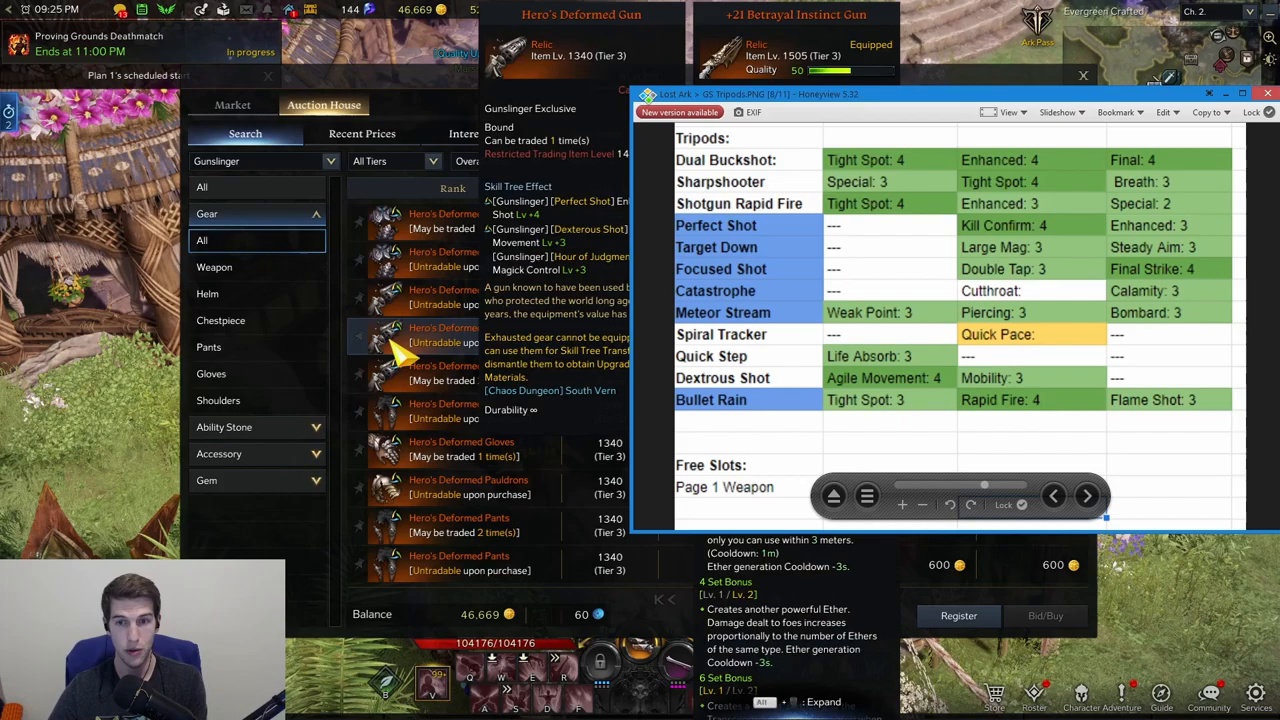
pyautogui.moveTo(390, 345)
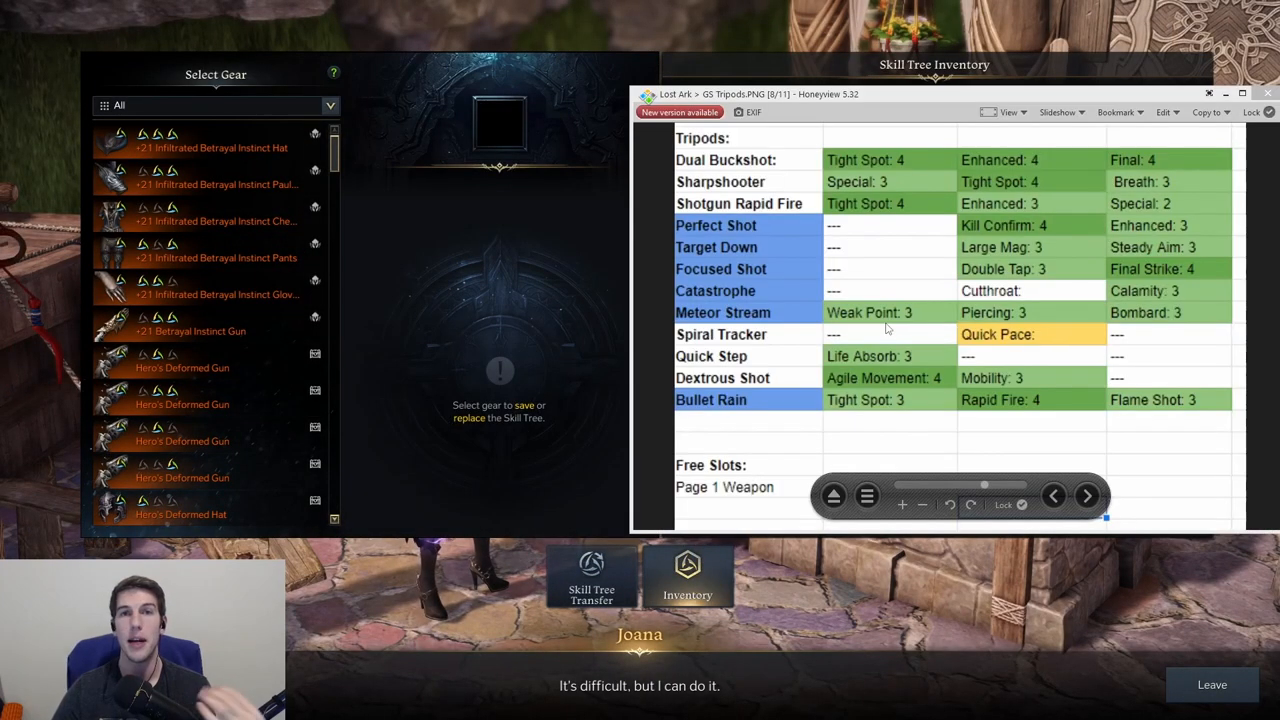
pyautogui.moveTo(928, 207)
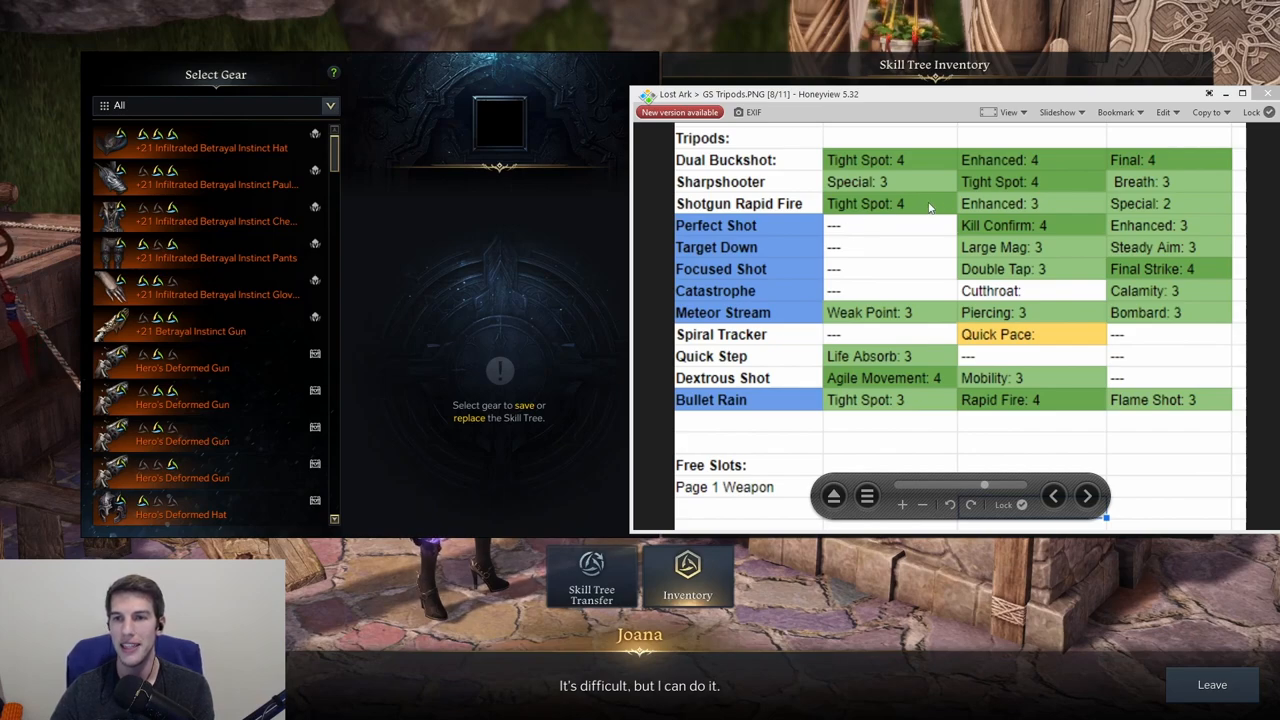
pyautogui.moveTo(990, 250)
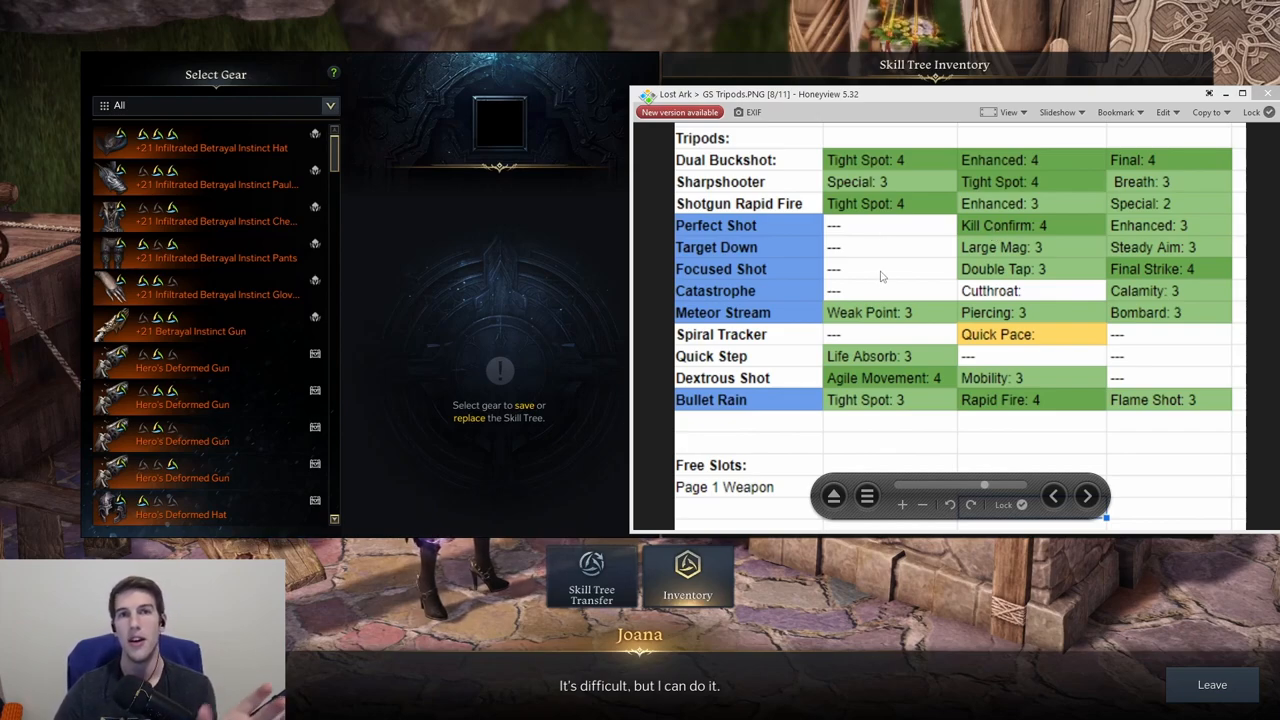
pyautogui.moveTo(890, 280)
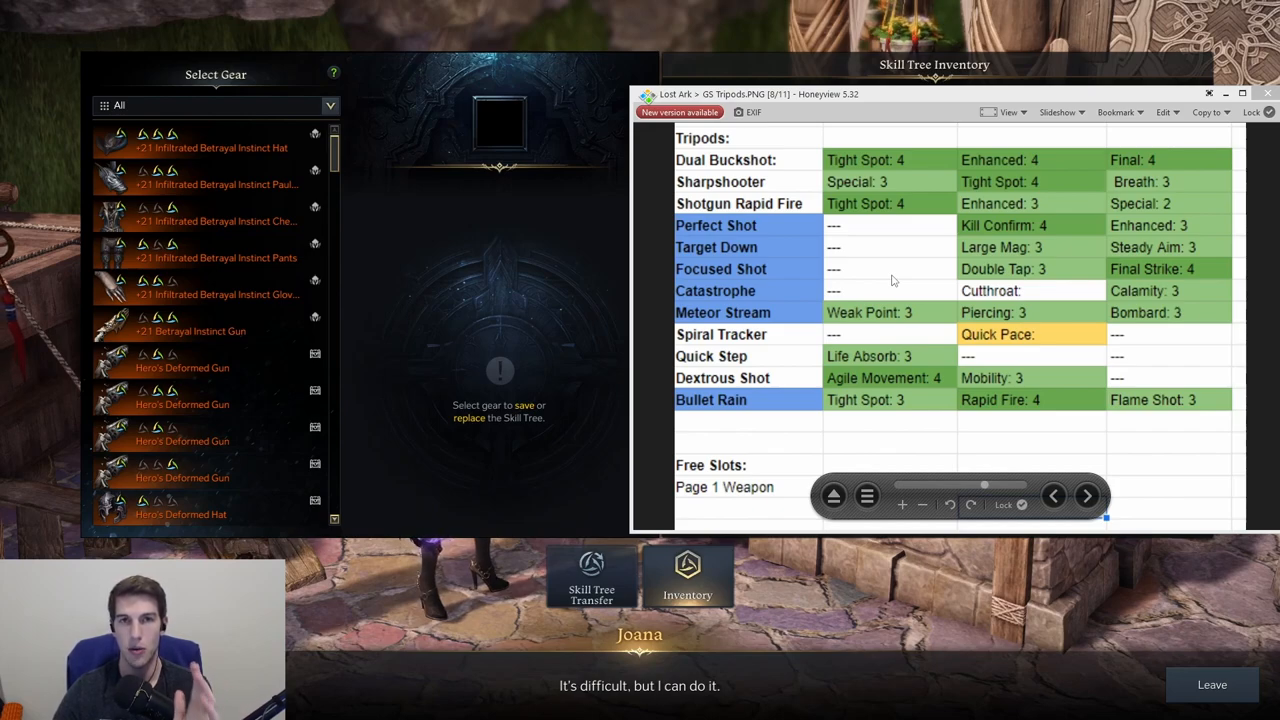
pyautogui.moveTo(725, 342)
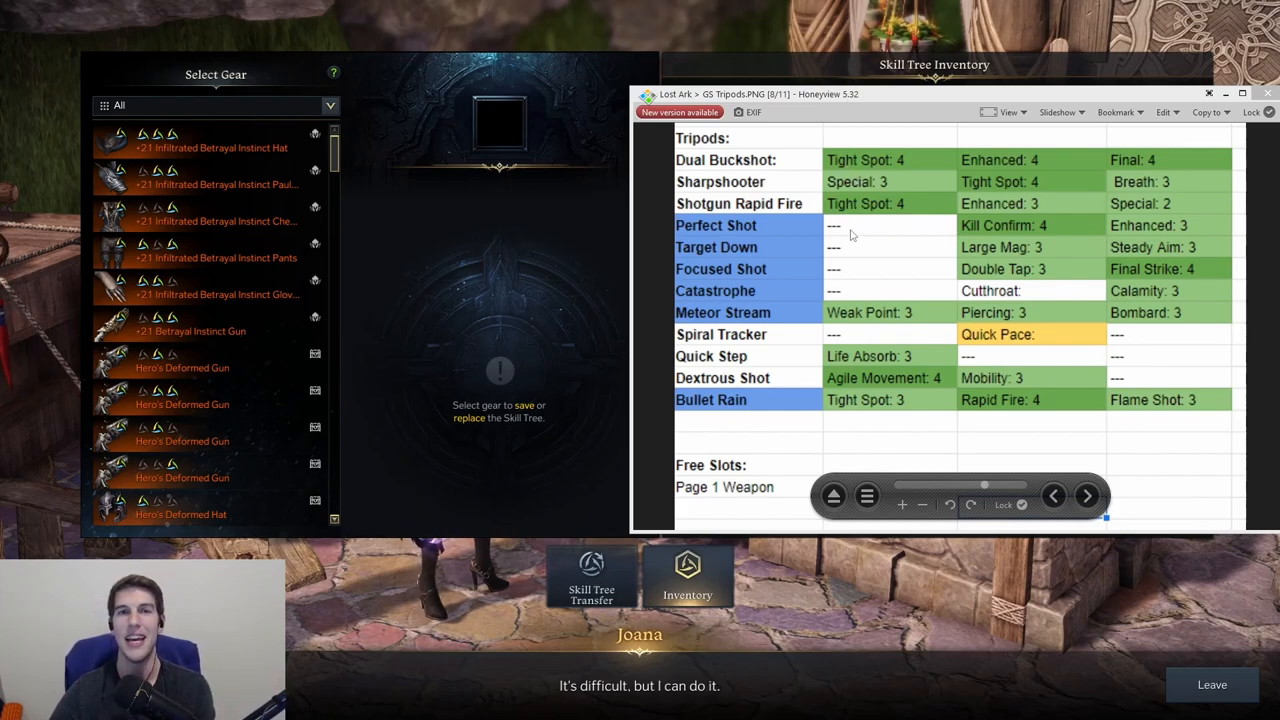
pyautogui.moveTo(787, 118)
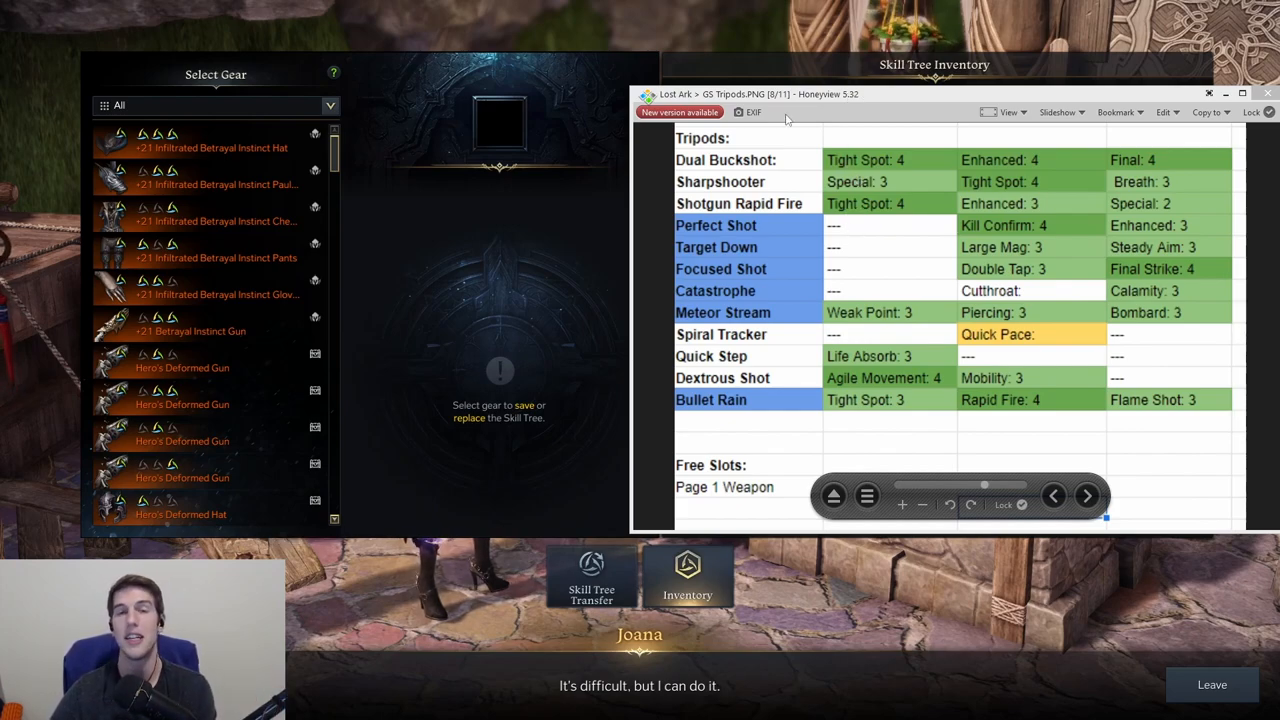